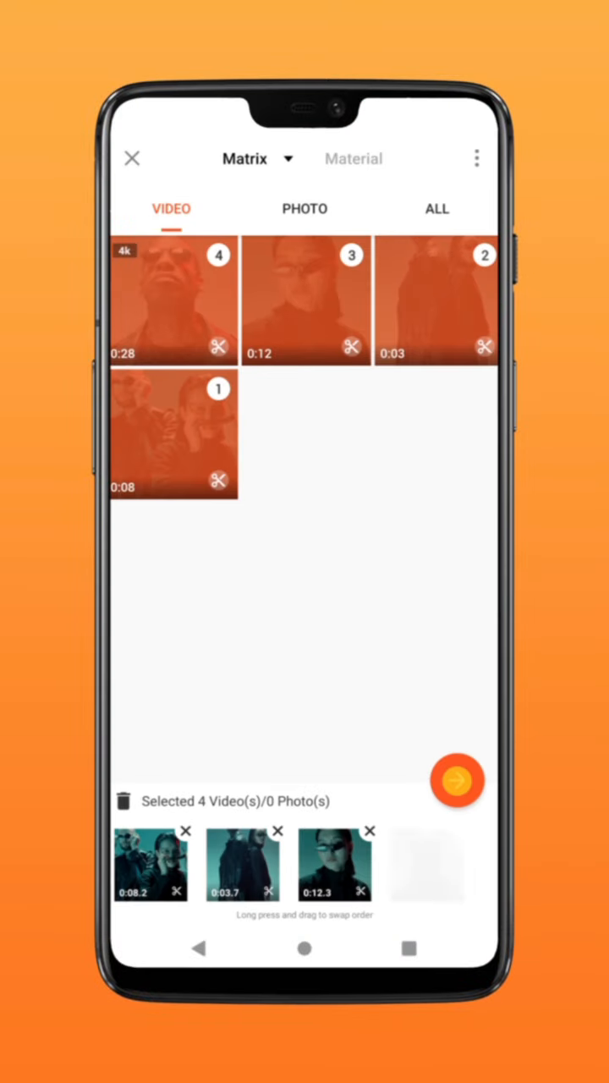
Import the four selected videos into a new 53-second project.
{"action": "left_click", "coordinate": [457, 780]}
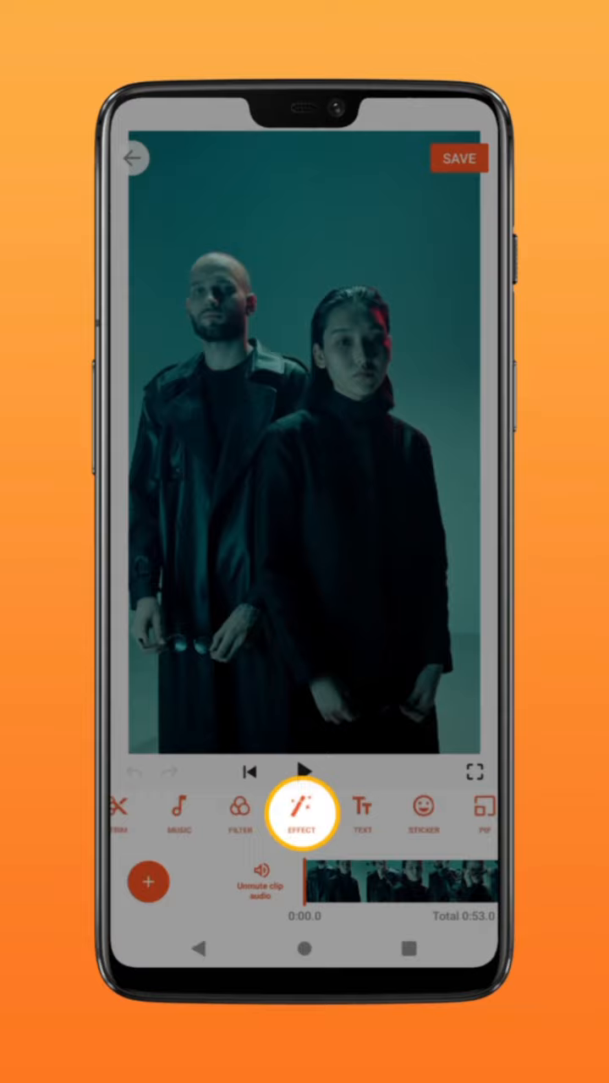
Apply the Monitor glitch effect to tint the opening ten seconds dark green.
{"action": "left_click", "coordinate": [304, 816]}
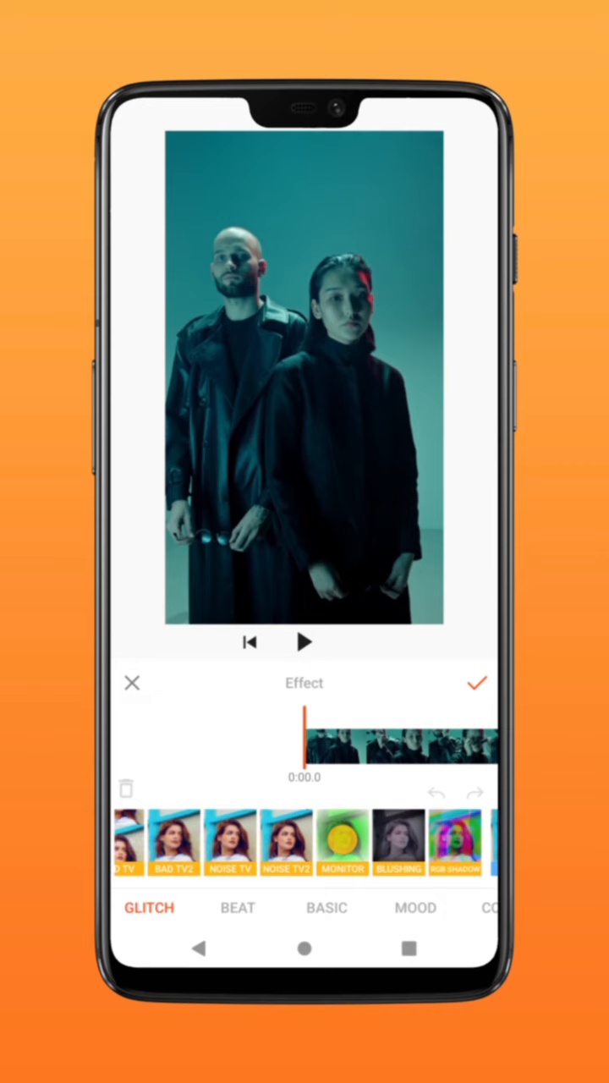
{"action": "left_click", "coordinate": [305, 643]}
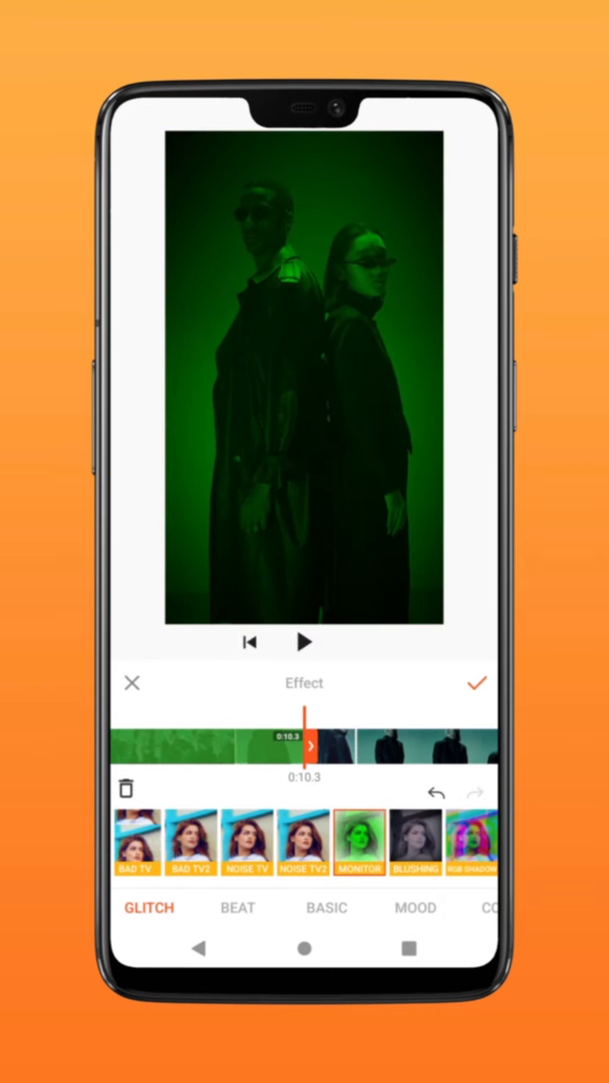
{"action": "left_click", "coordinate": [479, 684]}
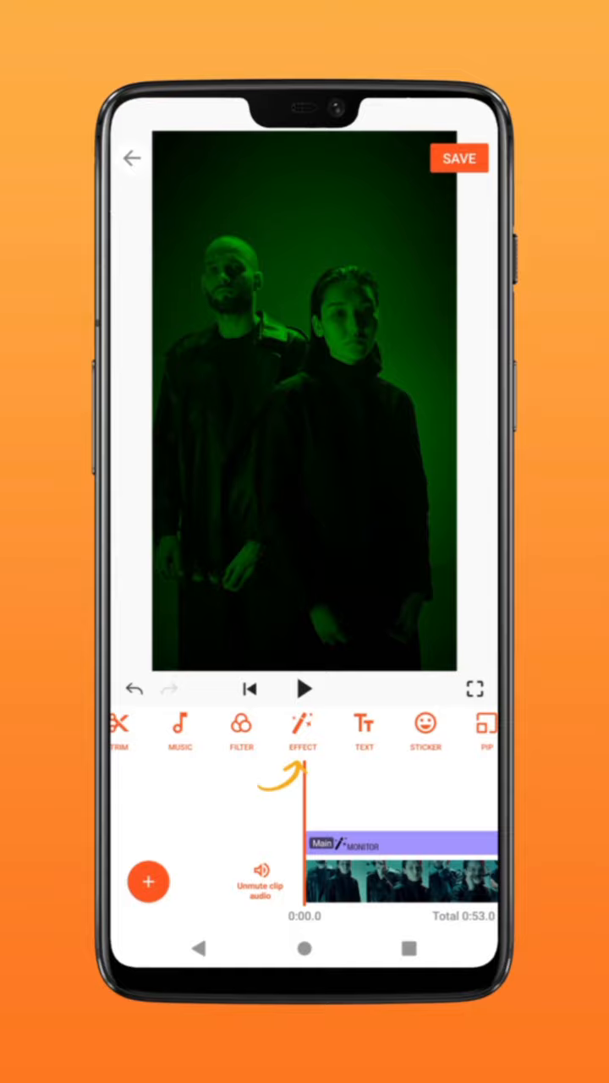
Layer a Bad TV glitch effect above Monitor for horizontal static lines.
{"action": "left_click", "coordinate": [301, 726]}
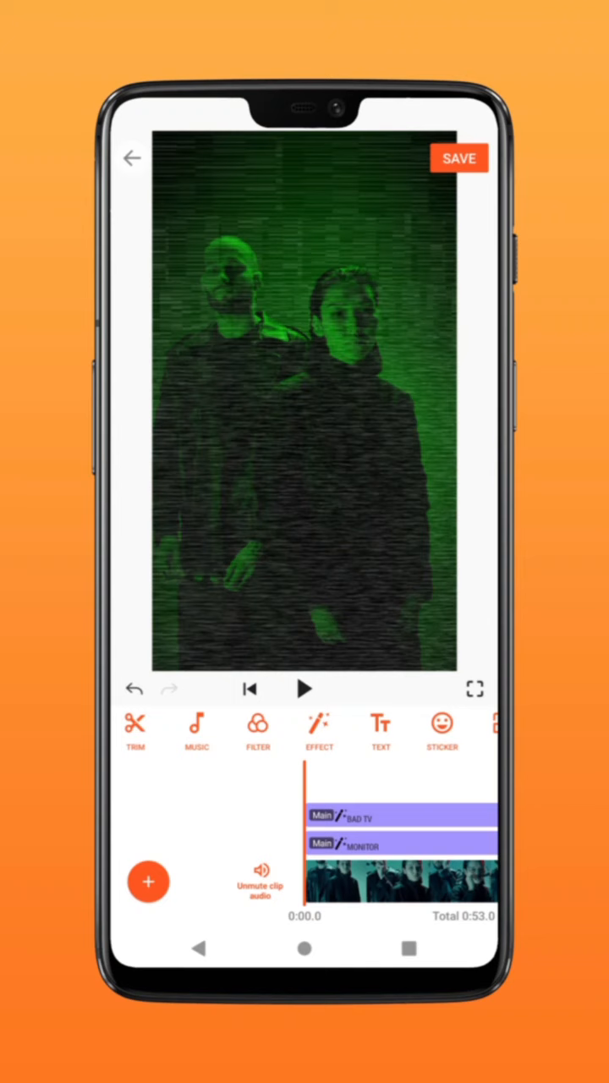
{"action": "left_click", "coordinate": [257, 731]}
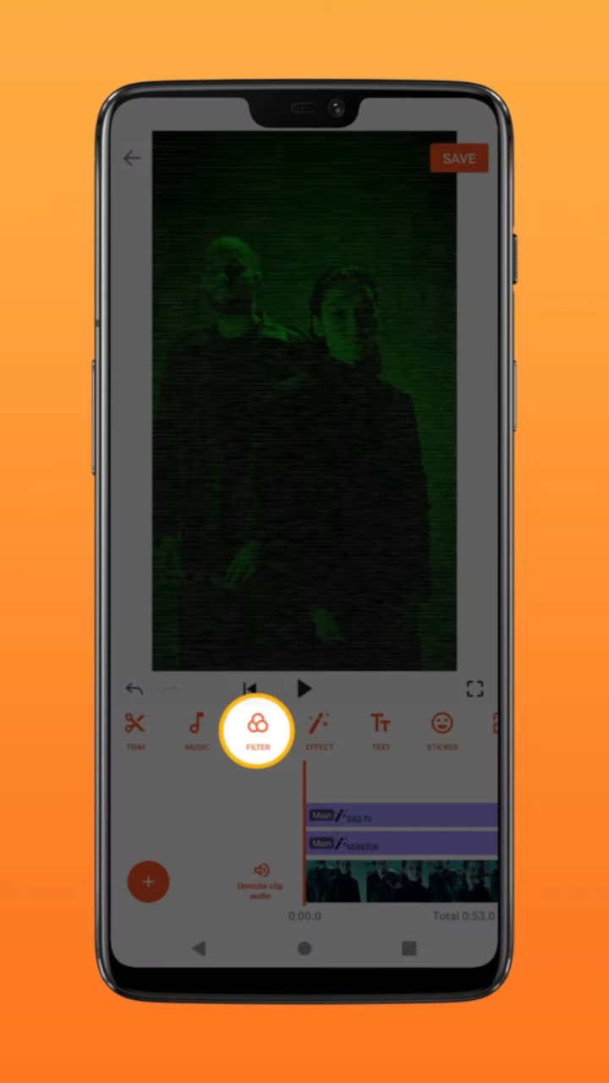
In Filter > Adjust, raise Lightness to maximum and Contrast to 29, then confirm.
{"action": "left_click", "coordinate": [257, 729]}
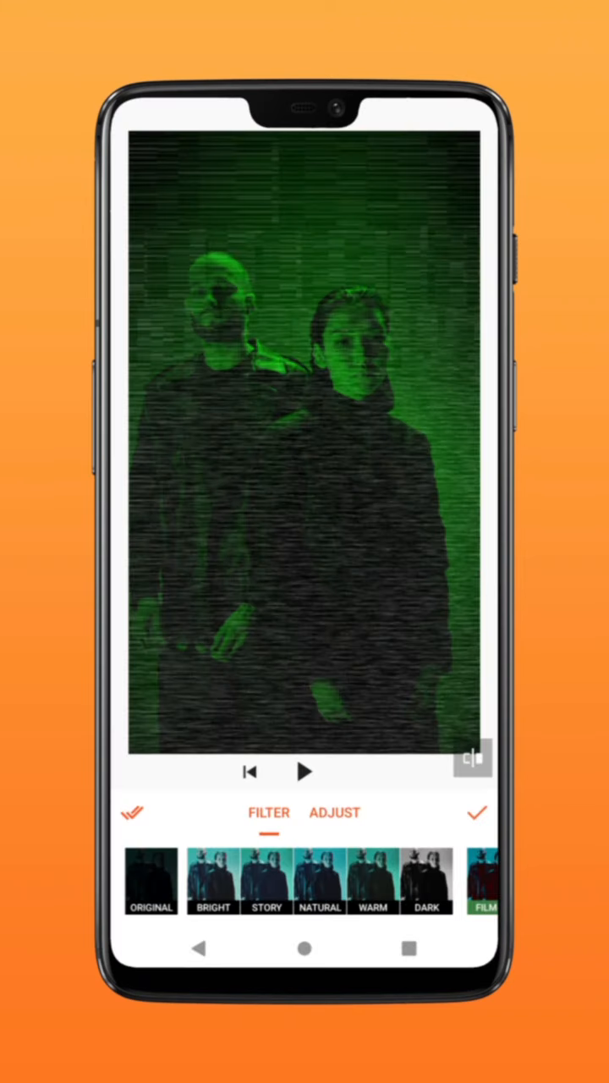
{"action": "left_click", "coordinate": [335, 813]}
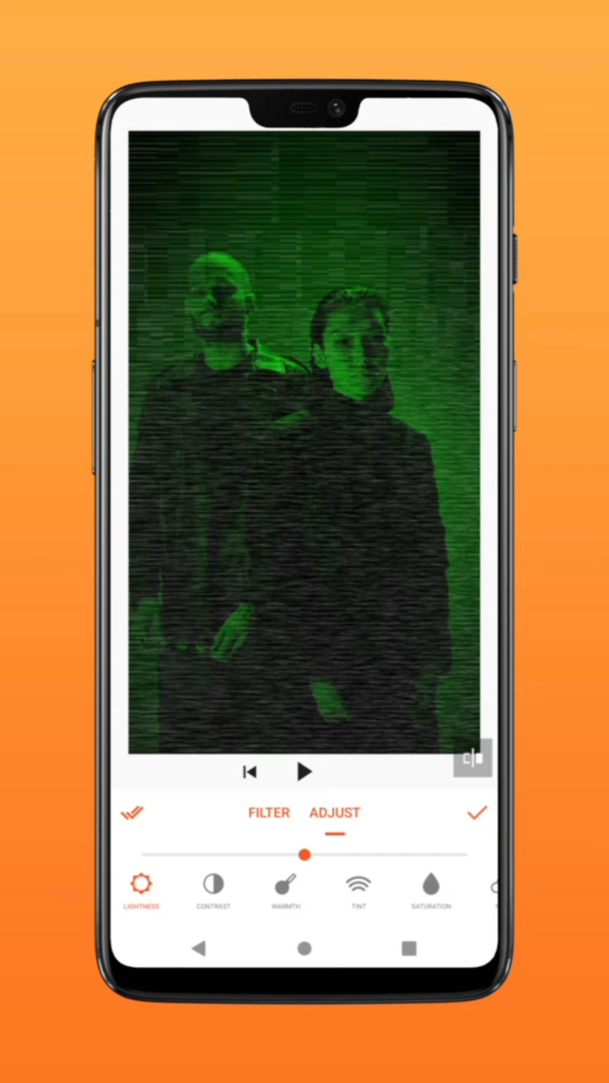
{"action": "left_click_drag", "start_coordinate": [306, 855], "coordinate": [471, 855]}
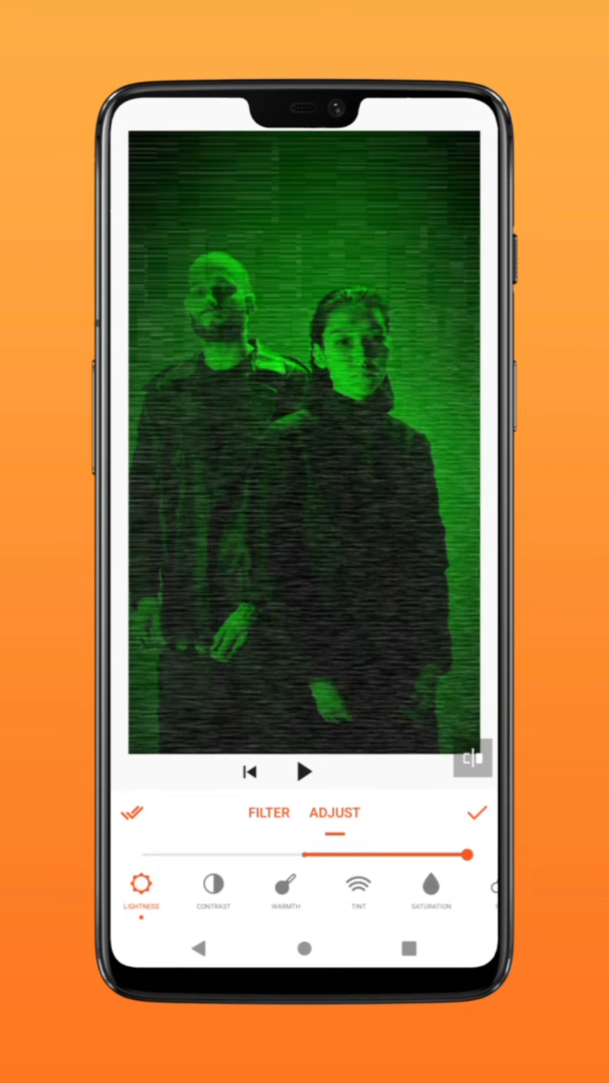
{"action": "left_click", "coordinate": [213, 889]}
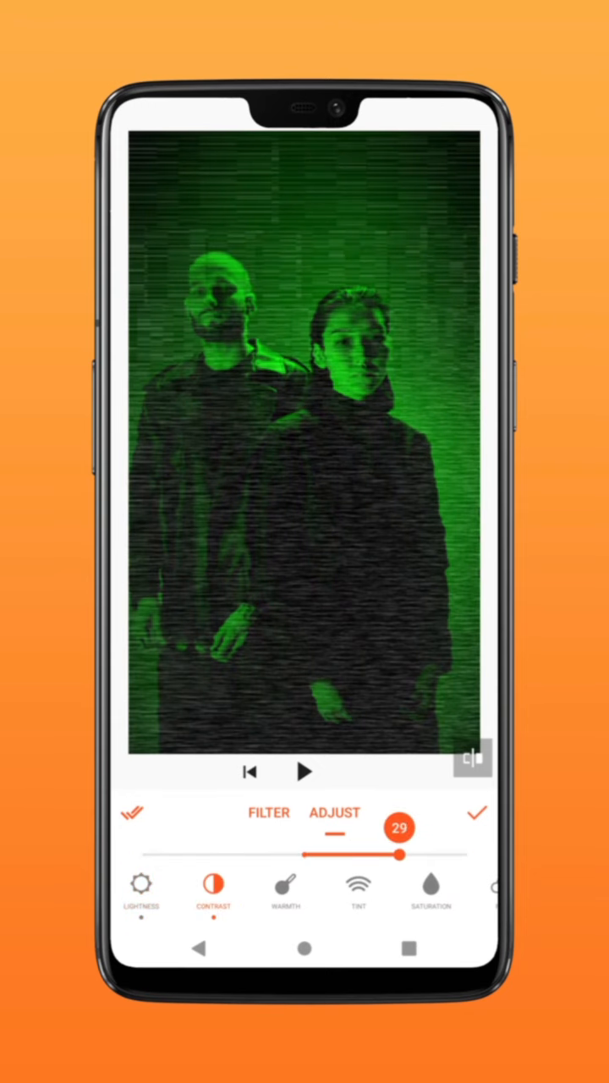
{"action": "left_click", "coordinate": [478, 813]}
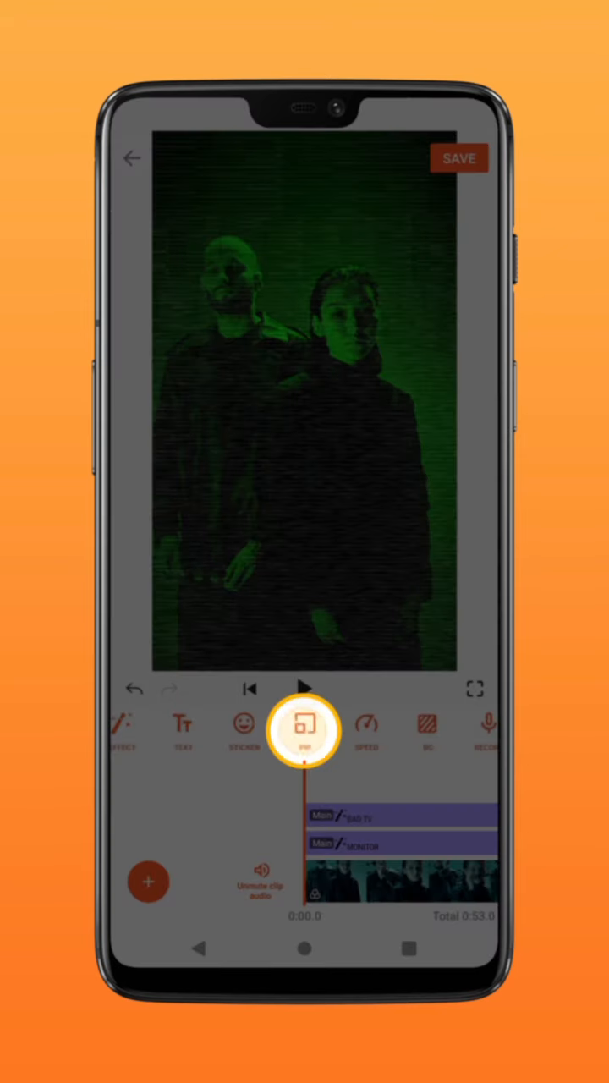
Add the green particle clip from Blend materials as a PIP overlay.
{"action": "left_click", "coordinate": [305, 729]}
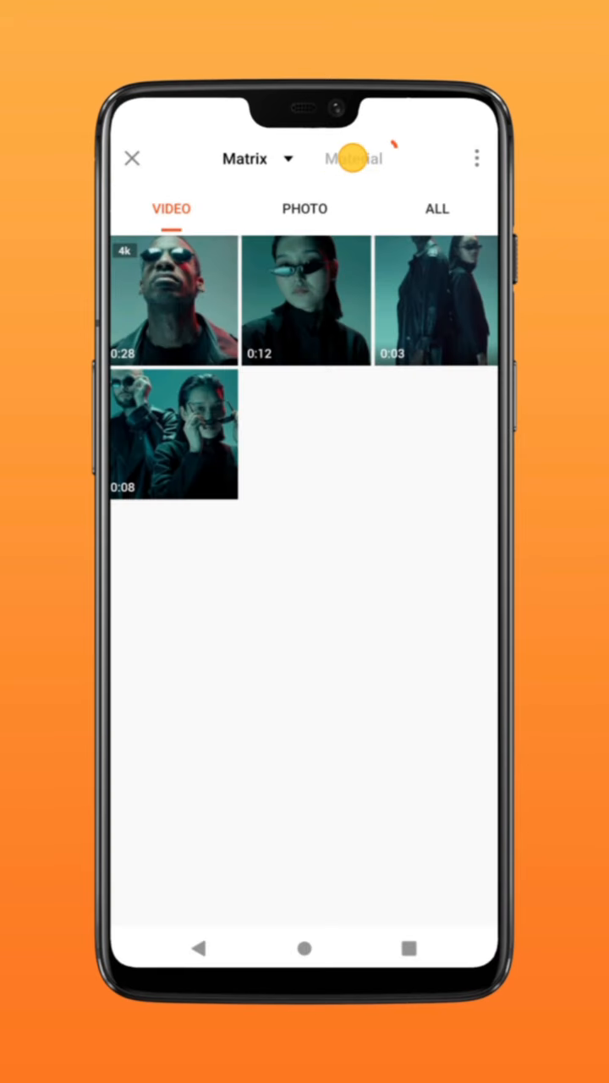
{"action": "left_click", "coordinate": [355, 159]}
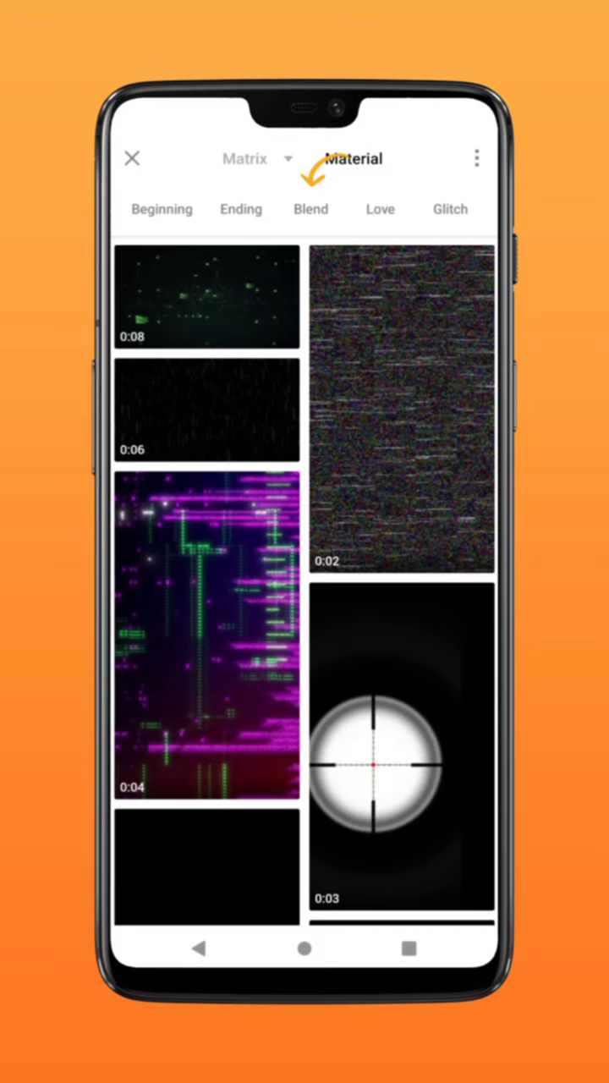
{"action": "left_click", "coordinate": [312, 210]}
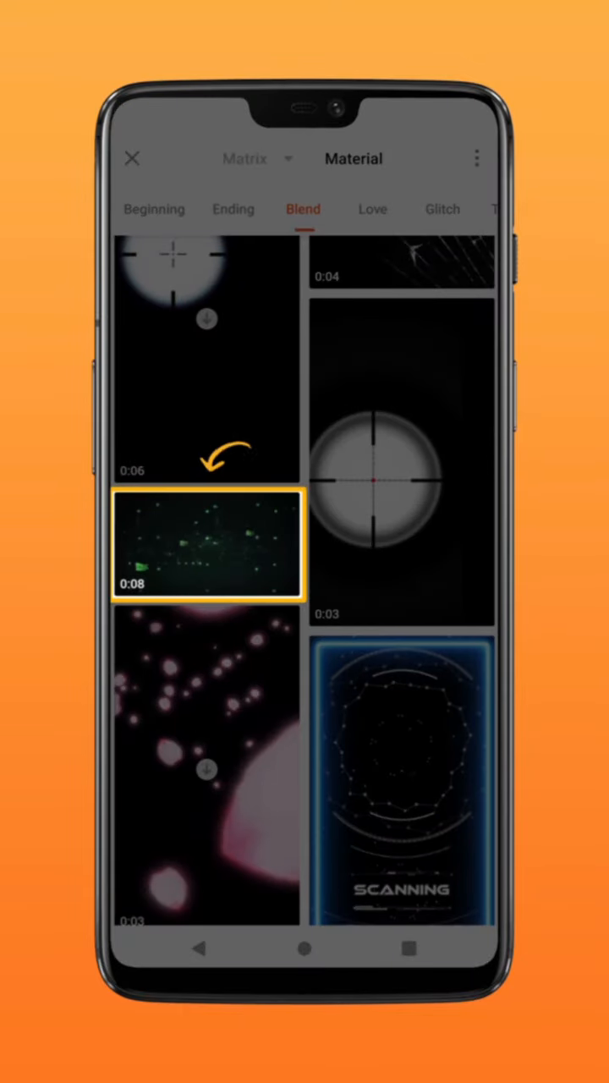
{"action": "left_click", "coordinate": [207, 545]}
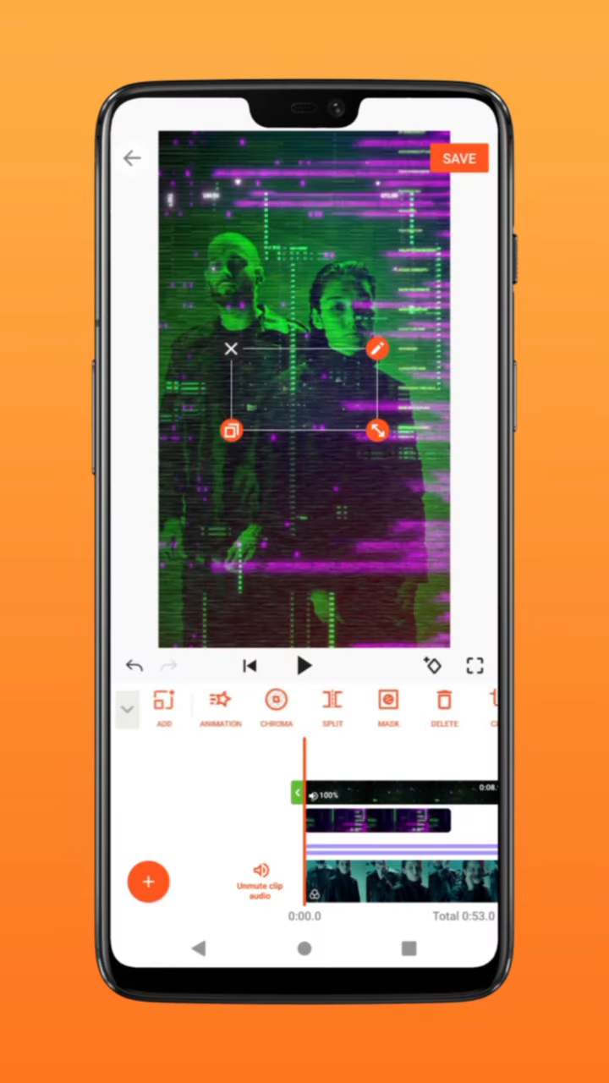